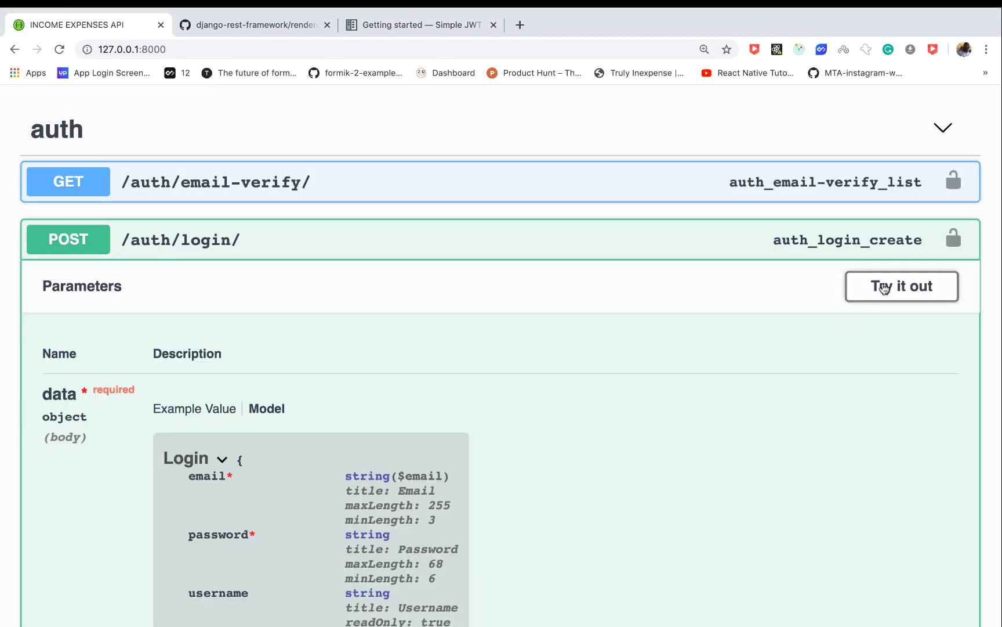
{"action": "left_click", "coordinate": [901, 286]}
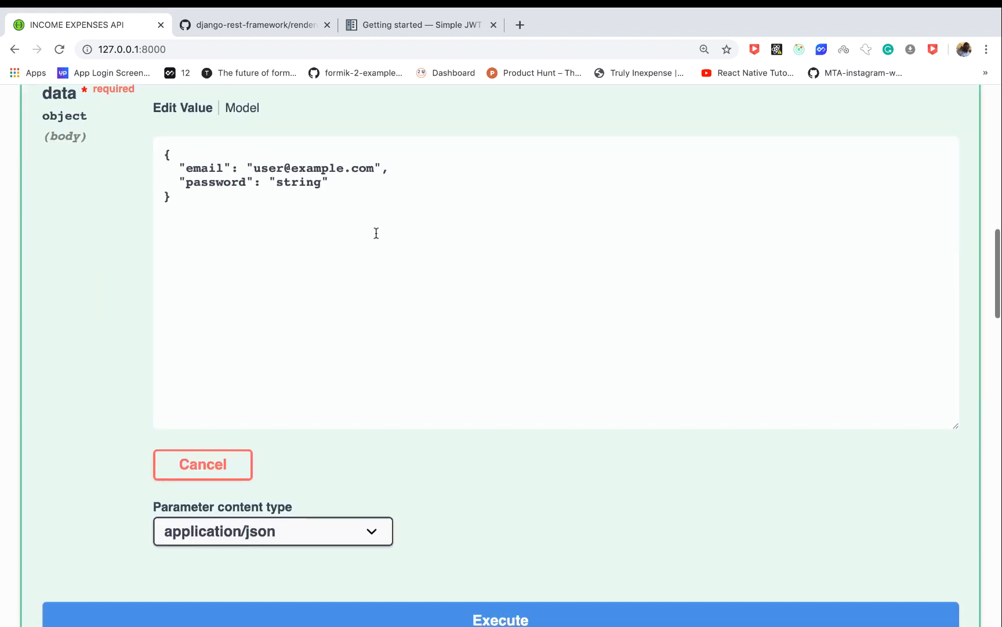
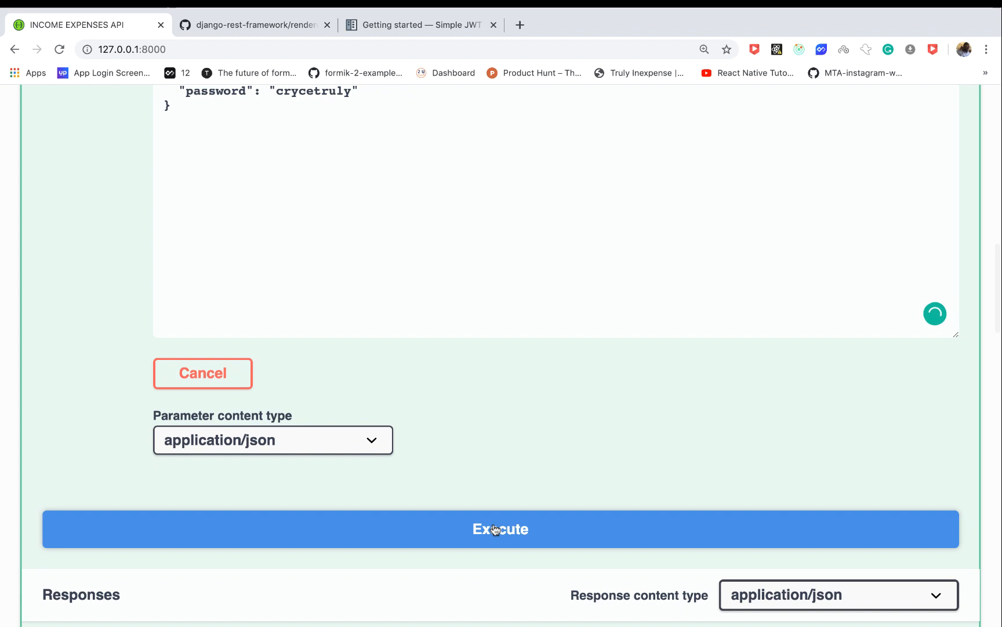
Run the login request and select the refresh token in the 200 response
{"action": "left_click", "coordinate": [501, 529]}
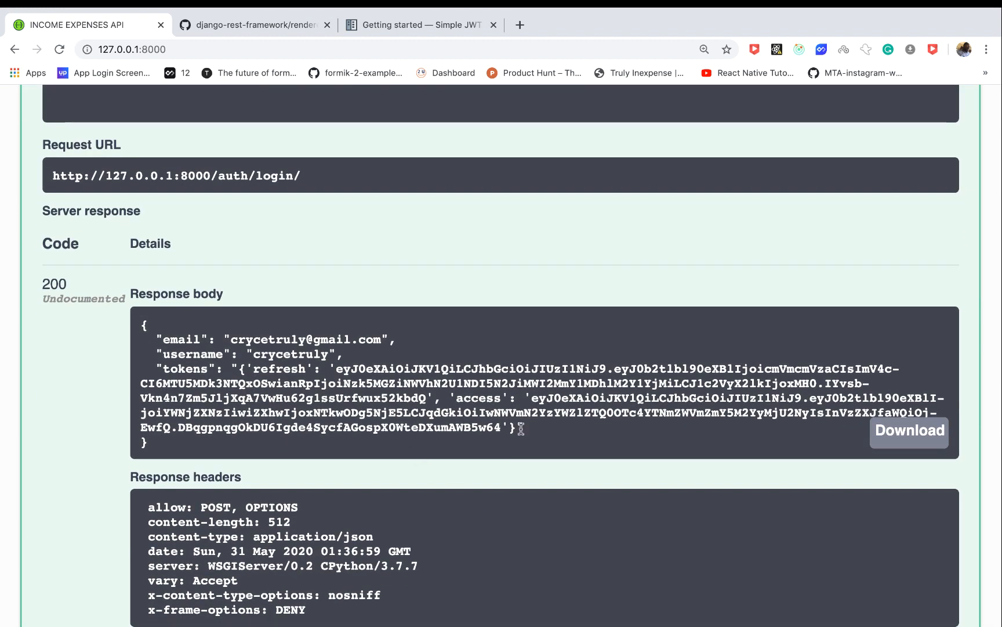
{"action": "left_click_drag", "start_coordinate": [531, 399], "coordinate": [505, 427]}
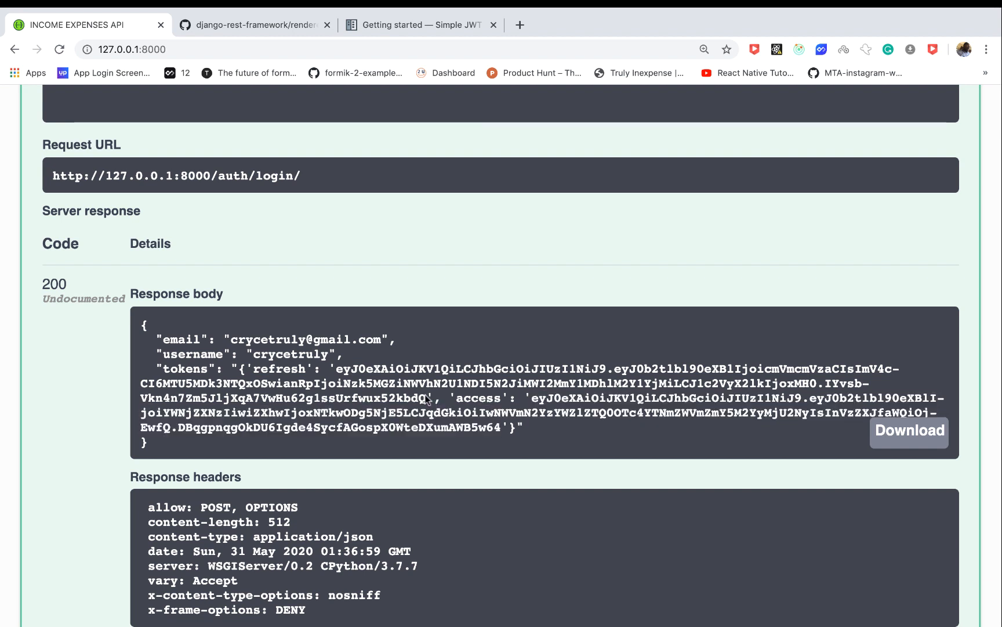
{"action": "left_click_drag", "start_coordinate": [333, 369], "coordinate": [433, 398]}
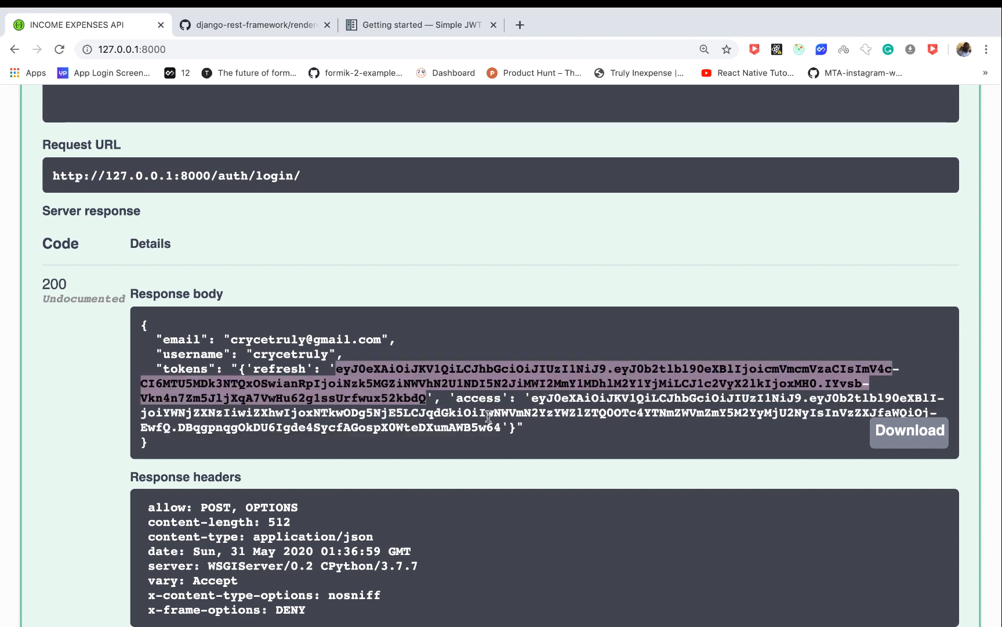
{"action": "mouse_move", "coordinate": [409, 404]}
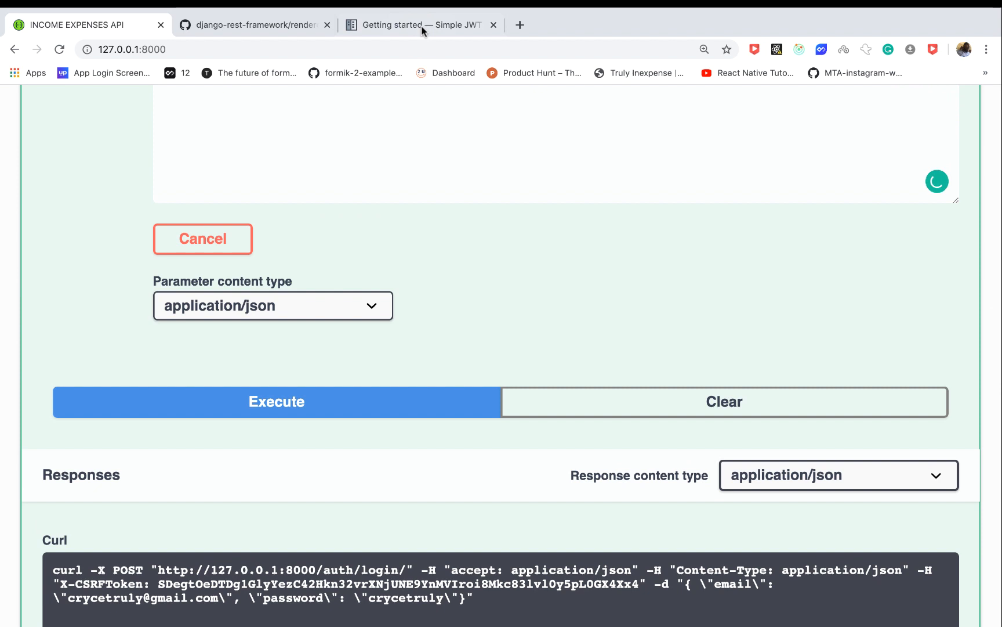
Show the Simple JWT 'Getting started' guide's urls.py example with TokenRefreshView
{"action": "left_click", "coordinate": [418, 25]}
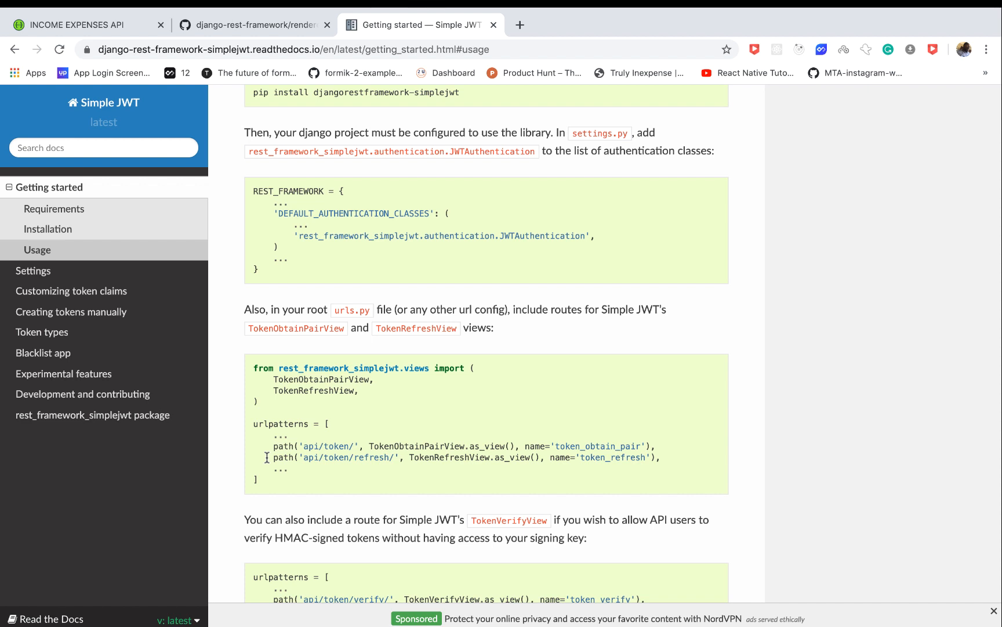
{"action": "mouse_move", "coordinate": [380, 373]}
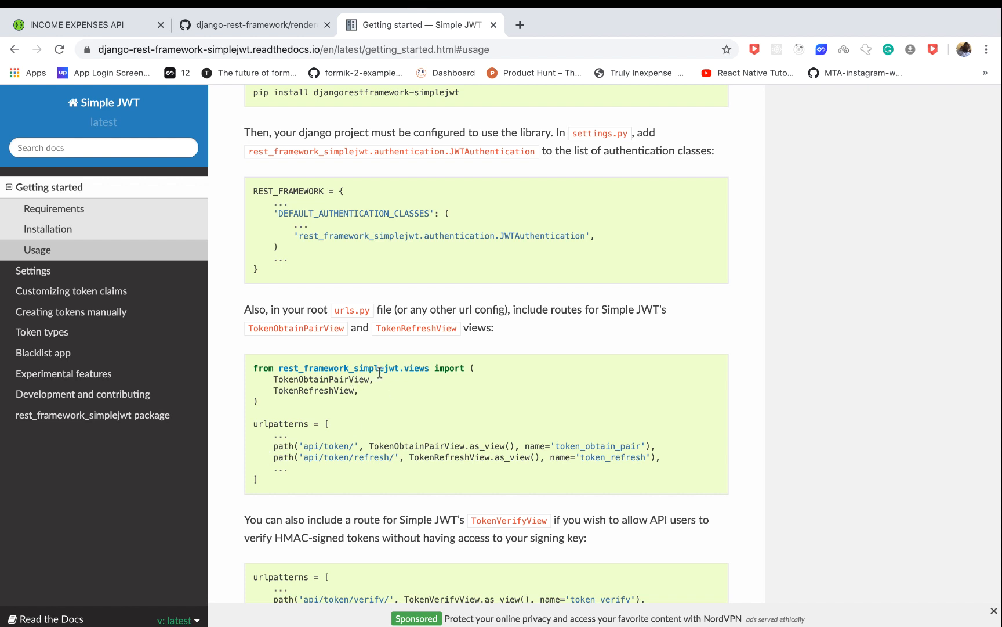
{"action": "mouse_move", "coordinate": [316, 437]}
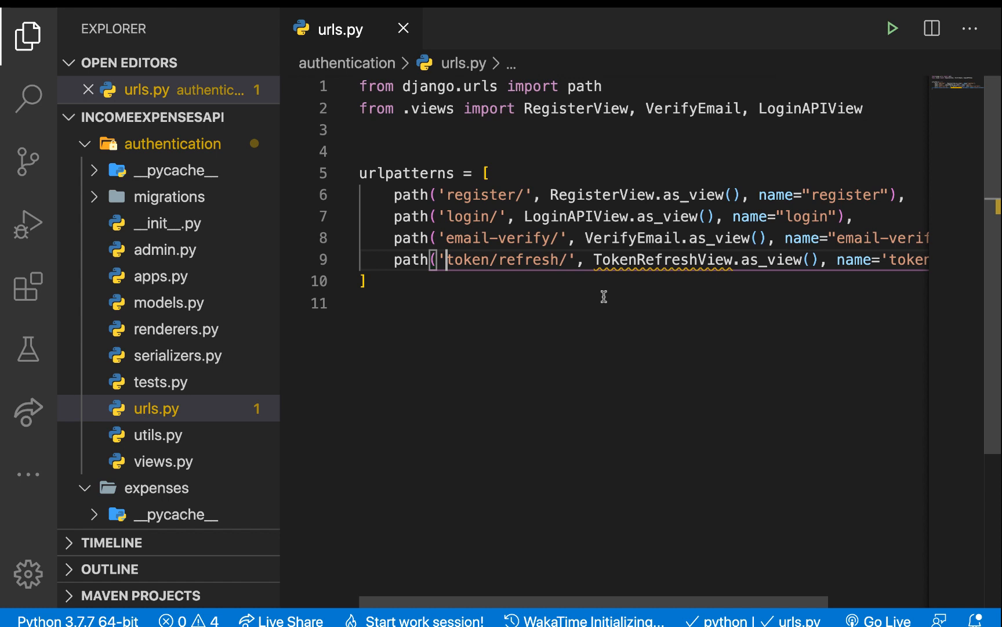
{"action": "mouse_move", "coordinate": [700, 255]}
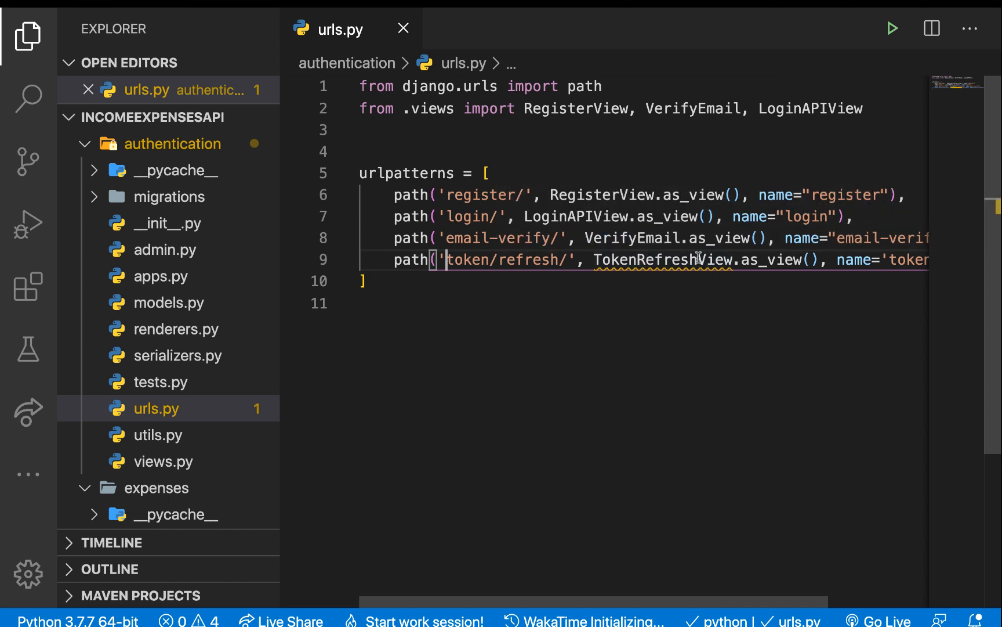
{"action": "mouse_move", "coordinate": [617, 310]}
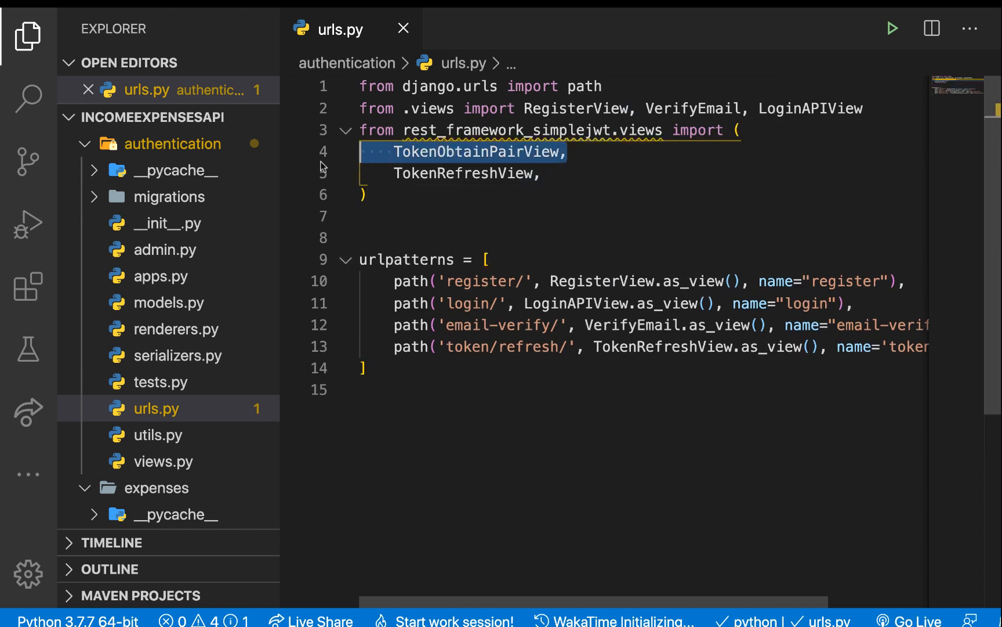
Delete the unneeded TokenObtainPairView import from authentication/urls.py
{"action": "key", "text": "Delete"}
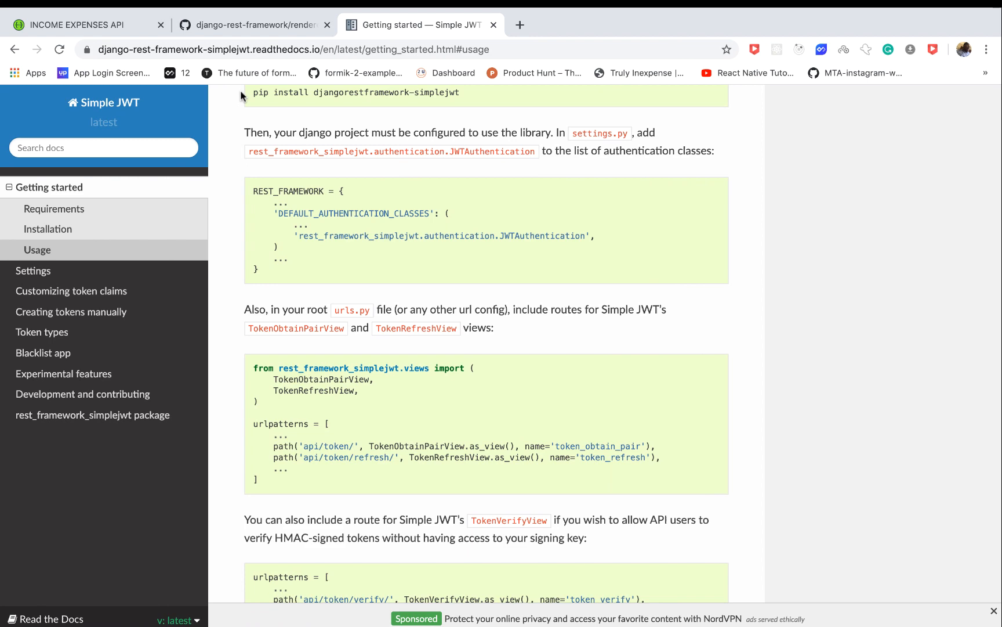
{"action": "left_click", "coordinate": [83, 25]}
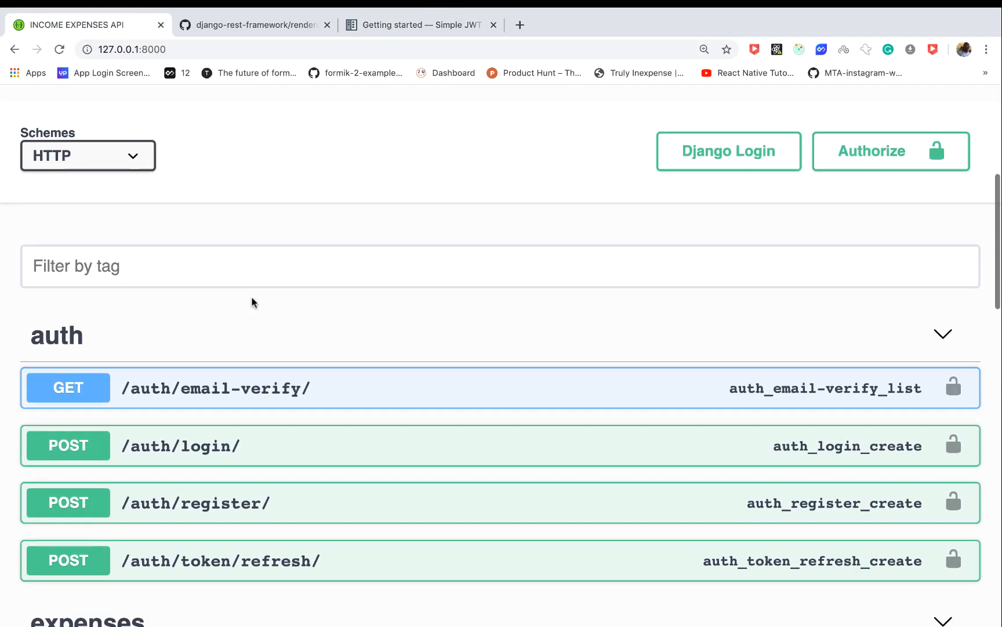
{"action": "scroll", "scroll_direction": "down", "scroll_amount": 3}
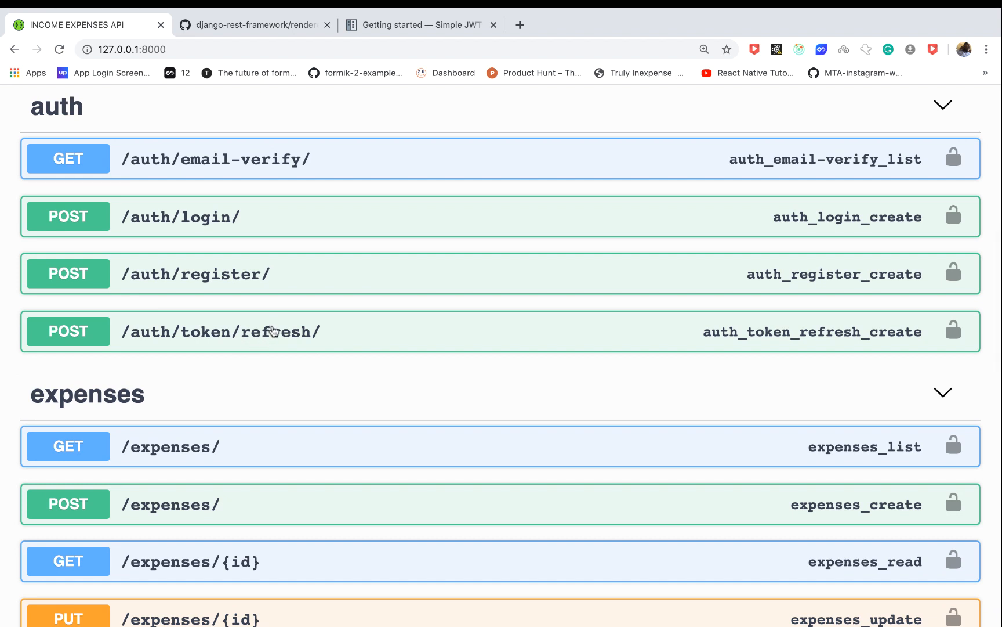
{"action": "mouse_move", "coordinate": [264, 221]}
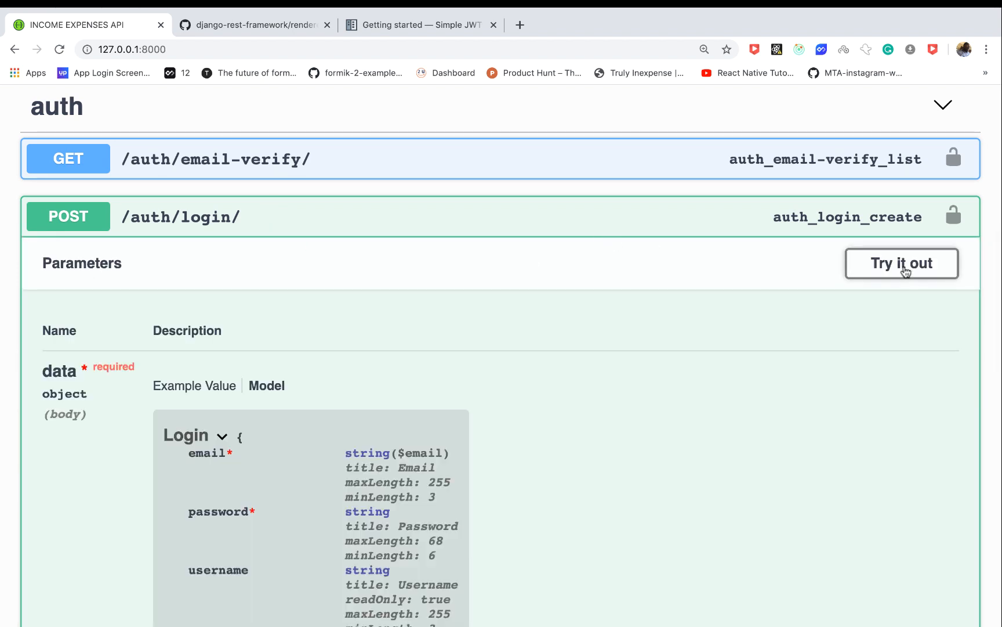
{"action": "left_click", "coordinate": [901, 263]}
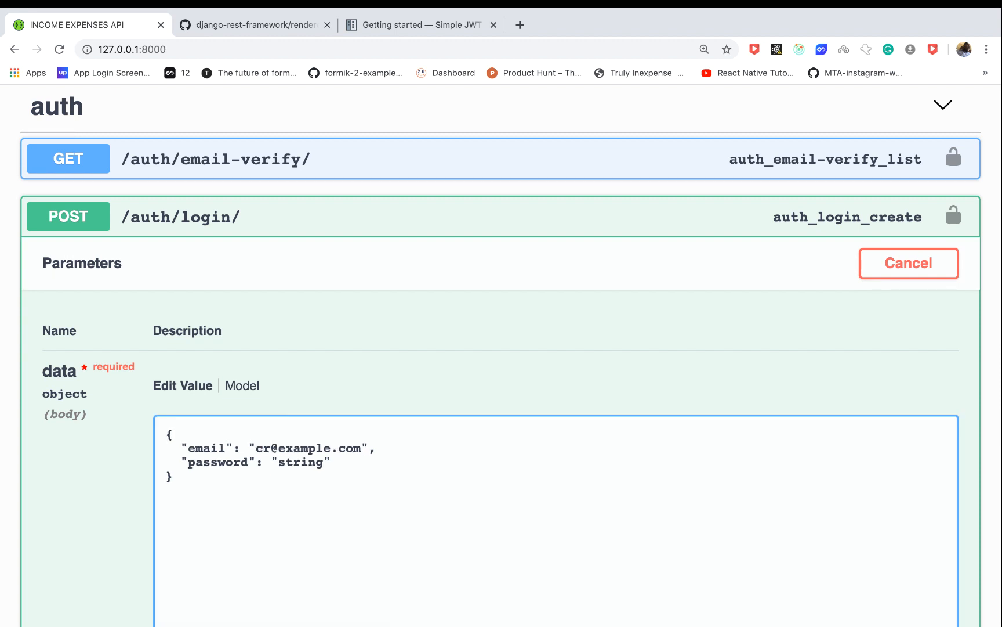
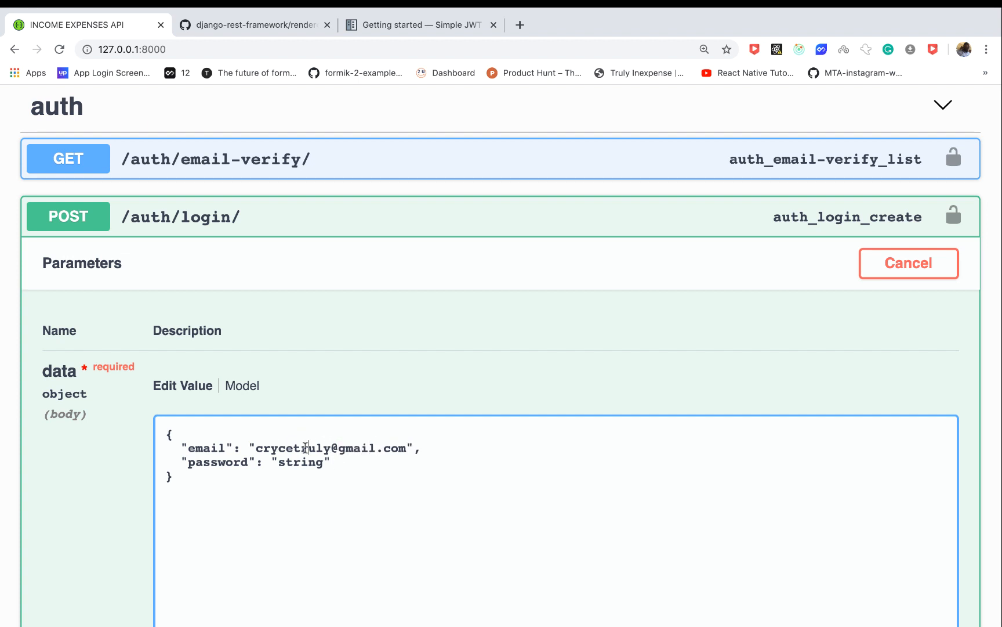
{"action": "double_click", "coordinate": [292, 447]}
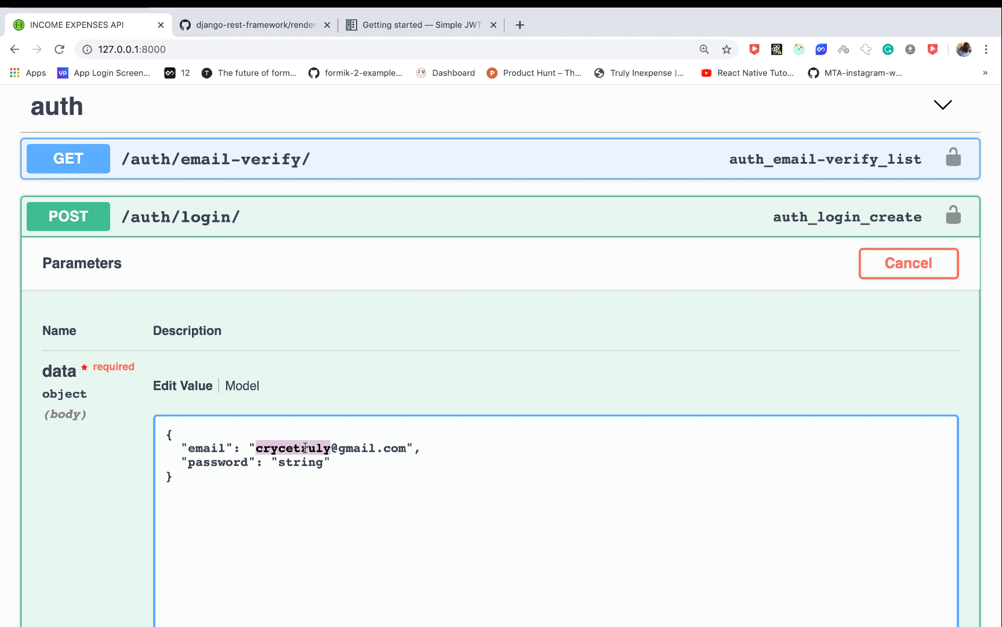
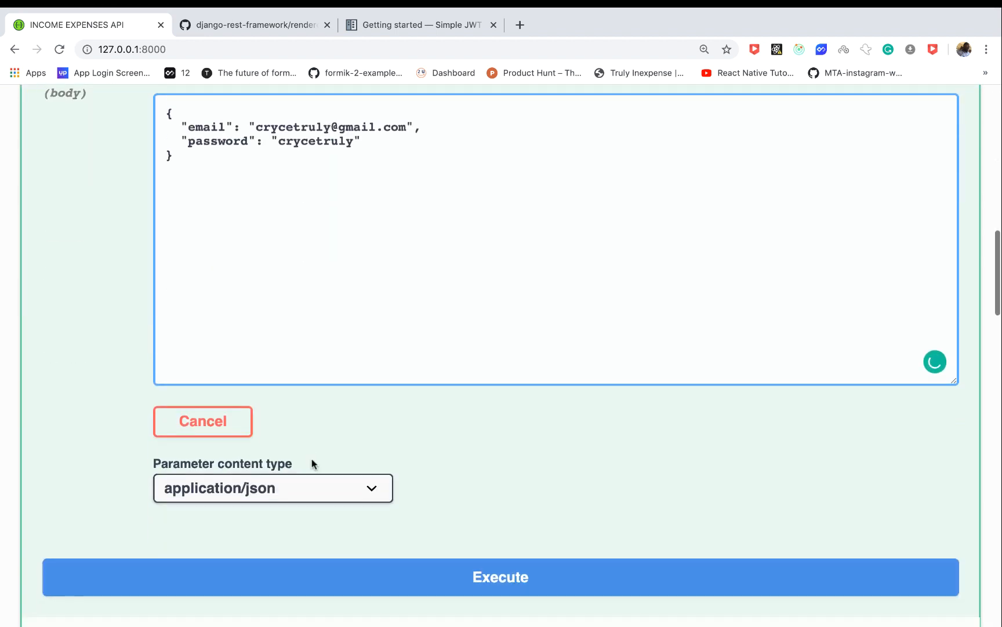
Run the login request and select the access token in the 200 response
{"action": "left_click", "coordinate": [501, 576]}
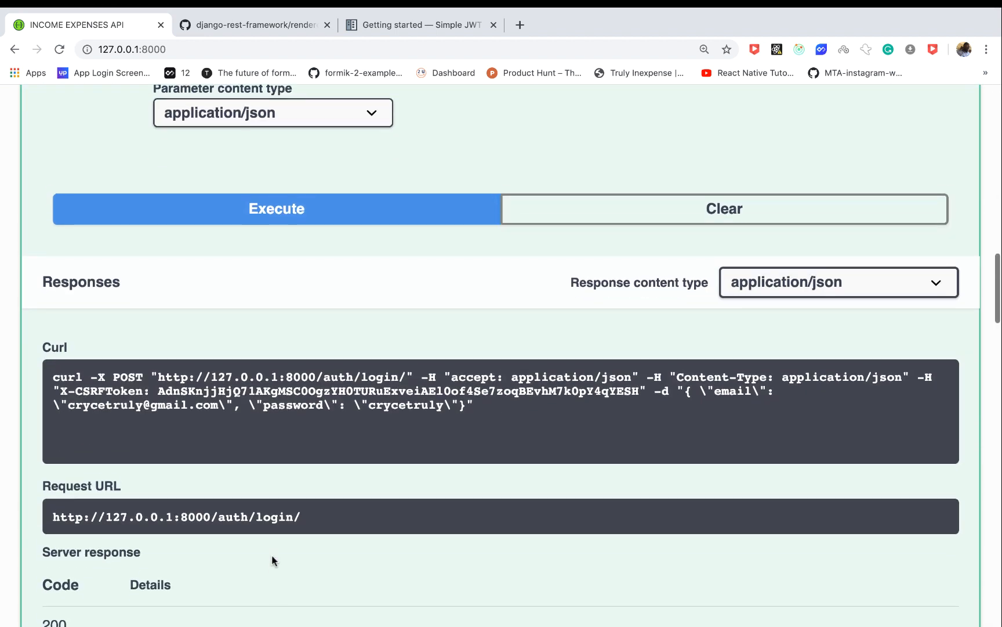
{"action": "left_click", "coordinate": [276, 208]}
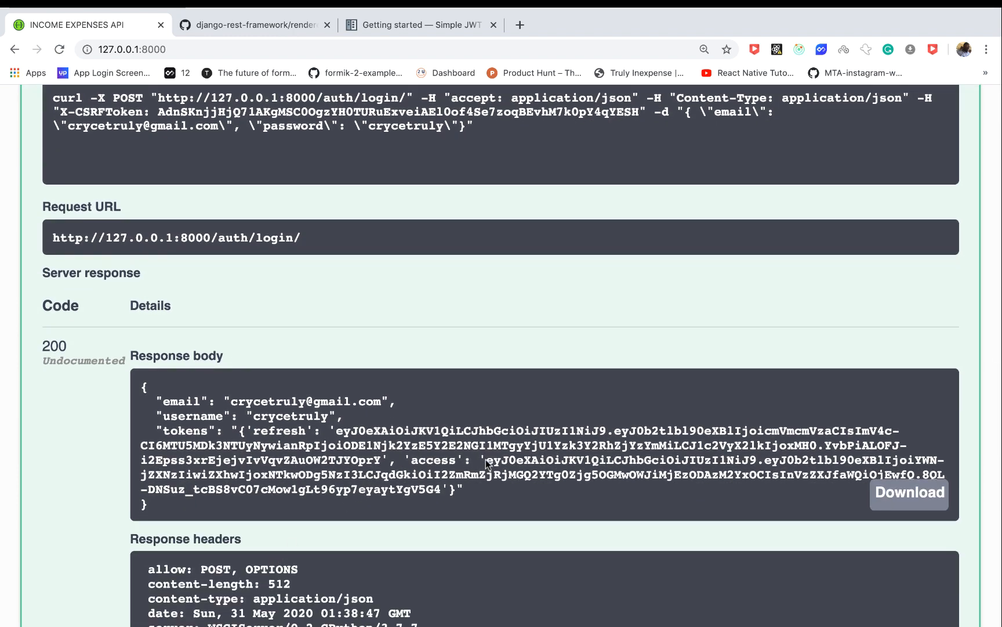
{"action": "left_click_drag", "start_coordinate": [487, 459], "coordinate": [447, 489]}
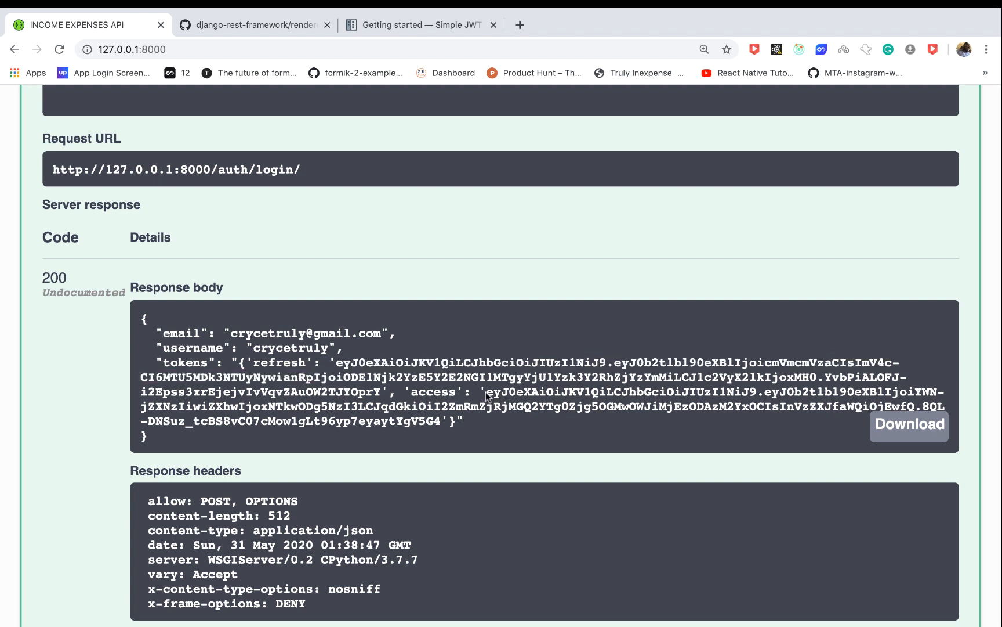
{"action": "left_click_drag", "start_coordinate": [487, 391], "coordinate": [440, 420]}
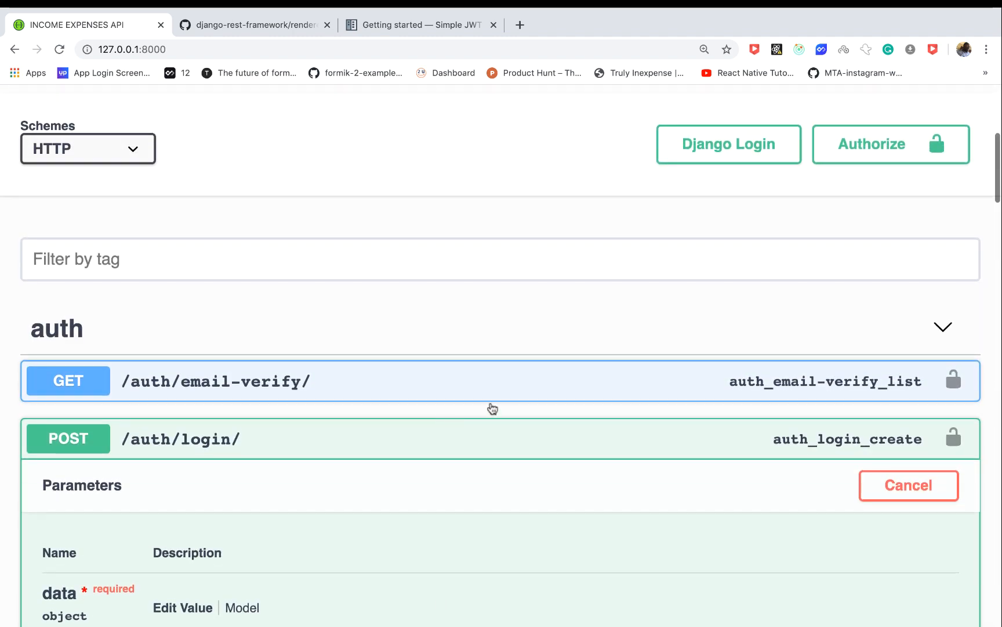
Authorize Swagger UI with 'Bearer <access token>' as the Authorization value
{"action": "left_click", "coordinate": [889, 144]}
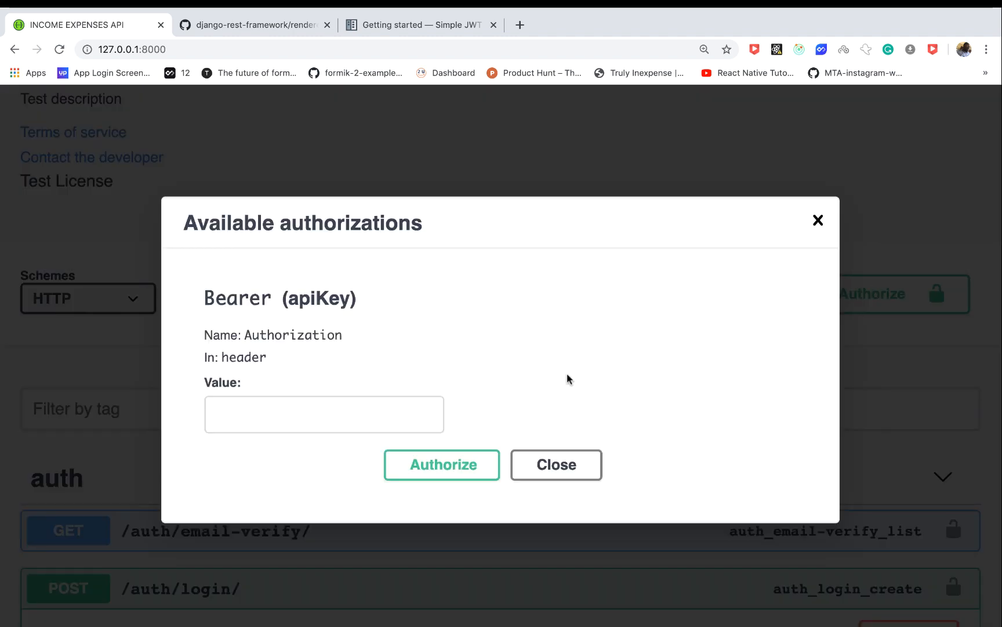
{"action": "type", "text": "Be"}
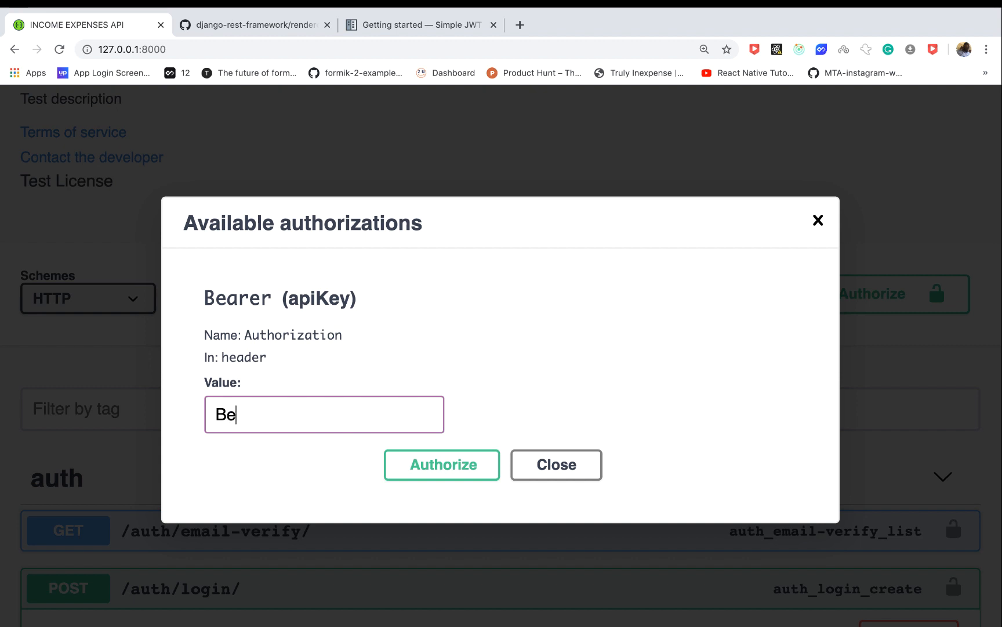
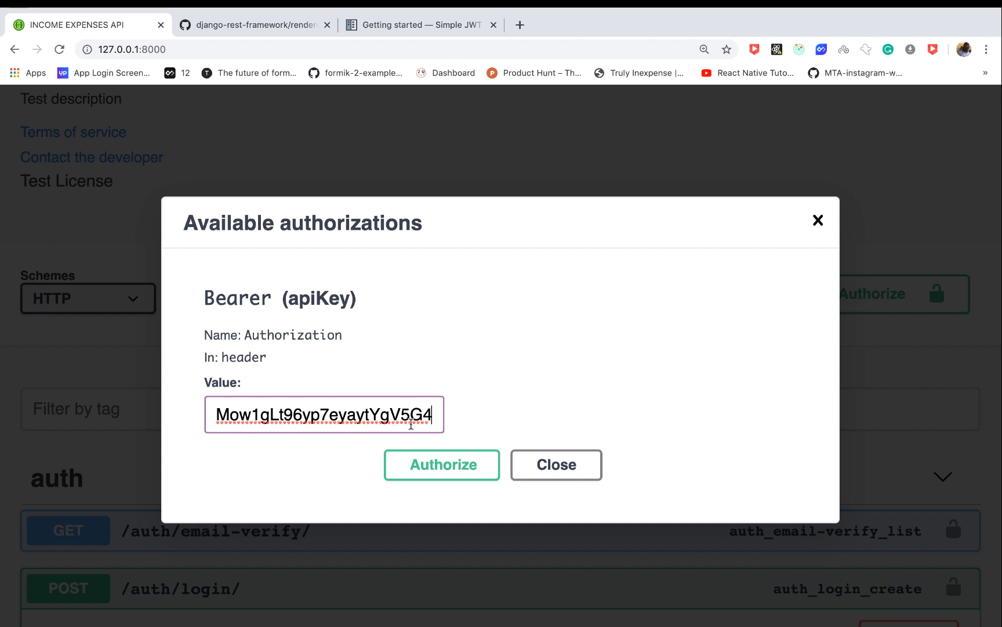
{"action": "left_click", "coordinate": [441, 464]}
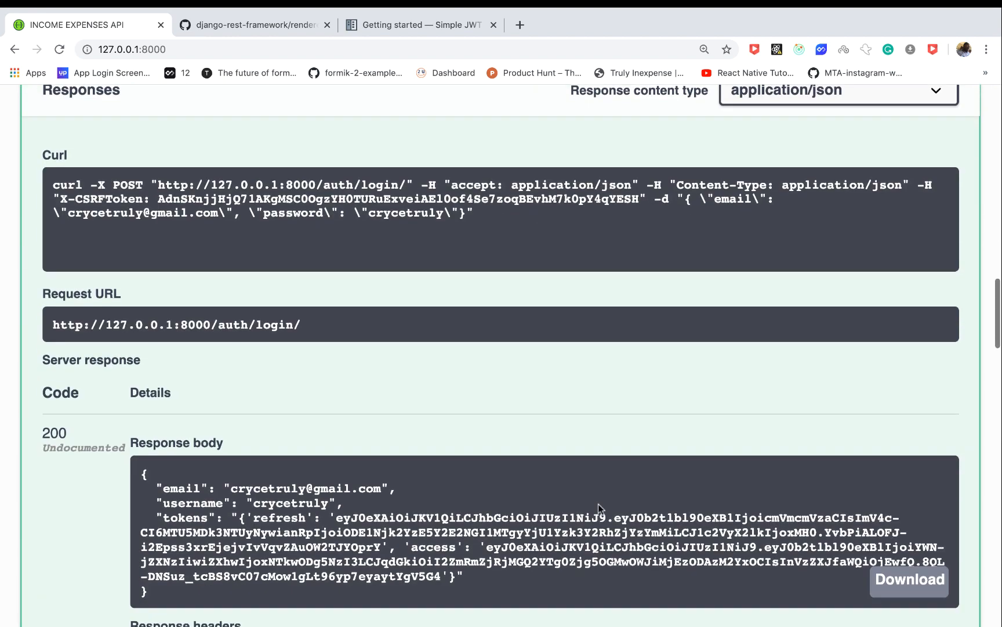
Put the copied refresh token into the POST /auth/token/refresh/ request body
{"action": "scroll", "scroll_direction": "down", "scroll_amount": 3}
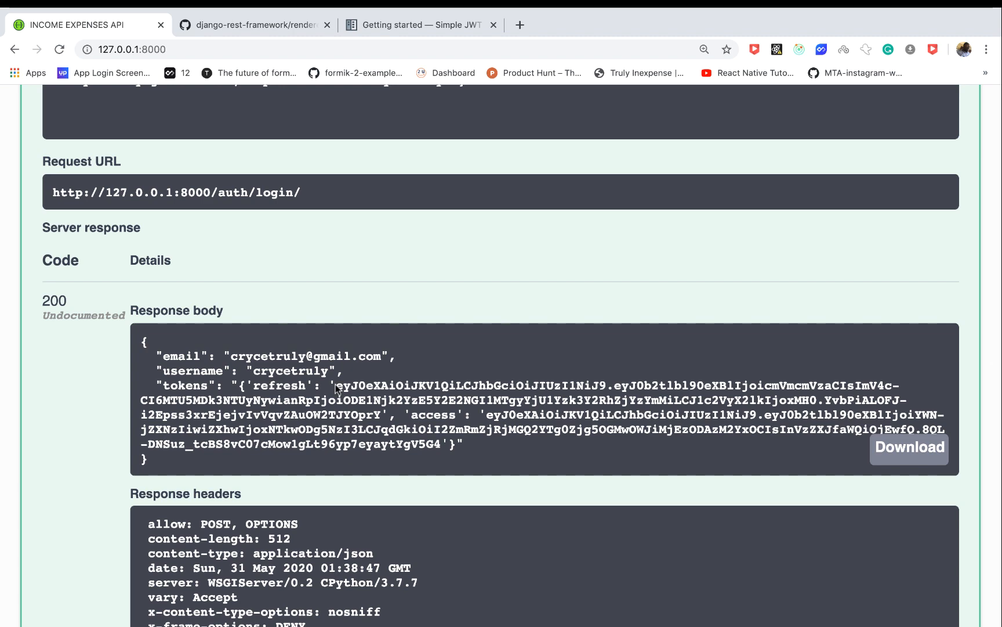
{"action": "left_click_drag", "start_coordinate": [336, 386], "coordinate": [387, 414]}
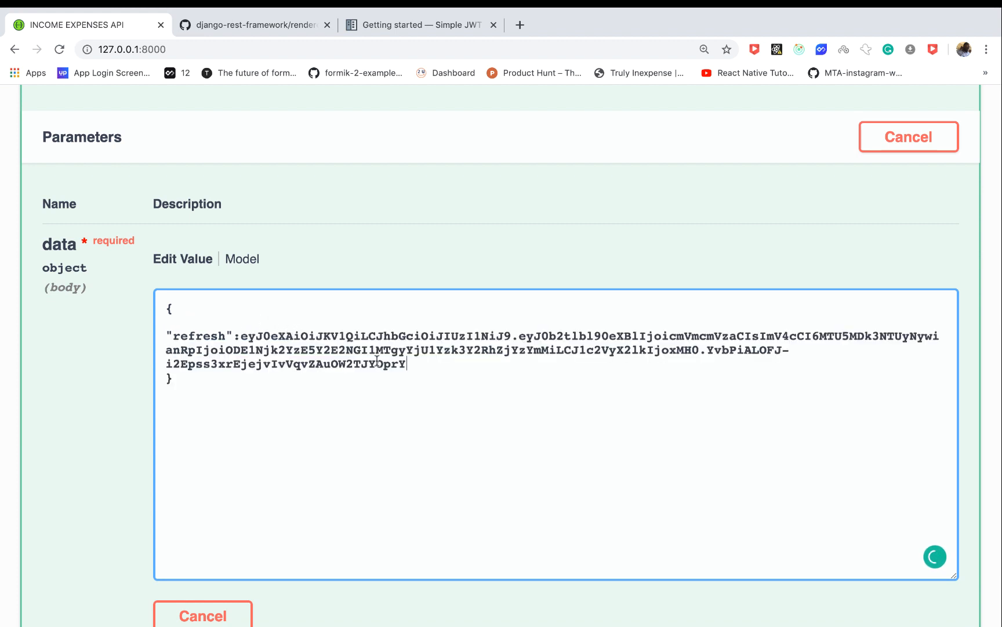
{"action": "type", "text": "\""}
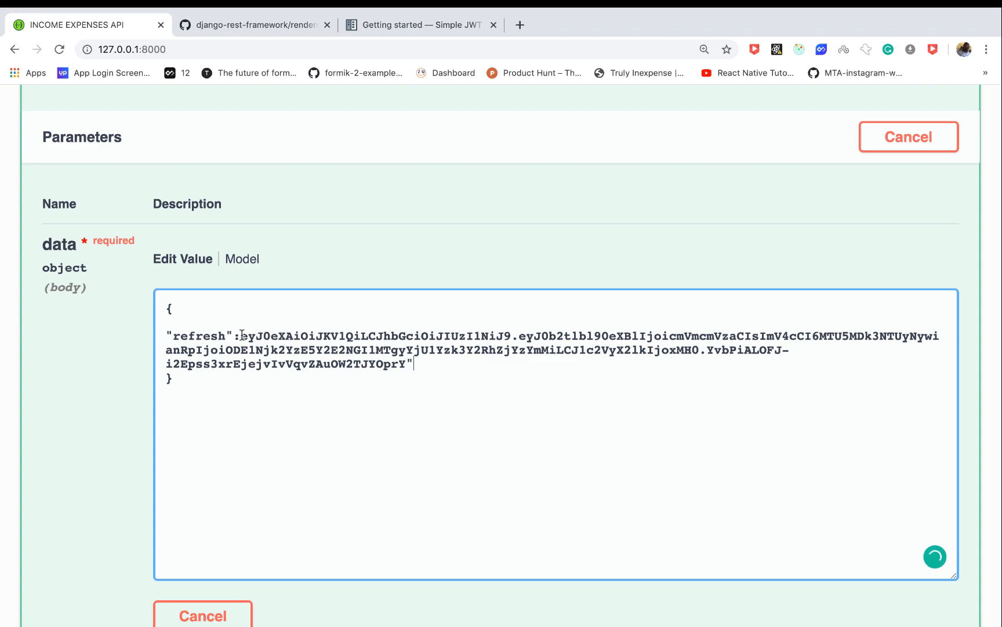
Select the new access token in the 200 refresh response, then collapse the endpoint
{"action": "scroll", "scroll_direction": "down", "scroll_amount": 3}
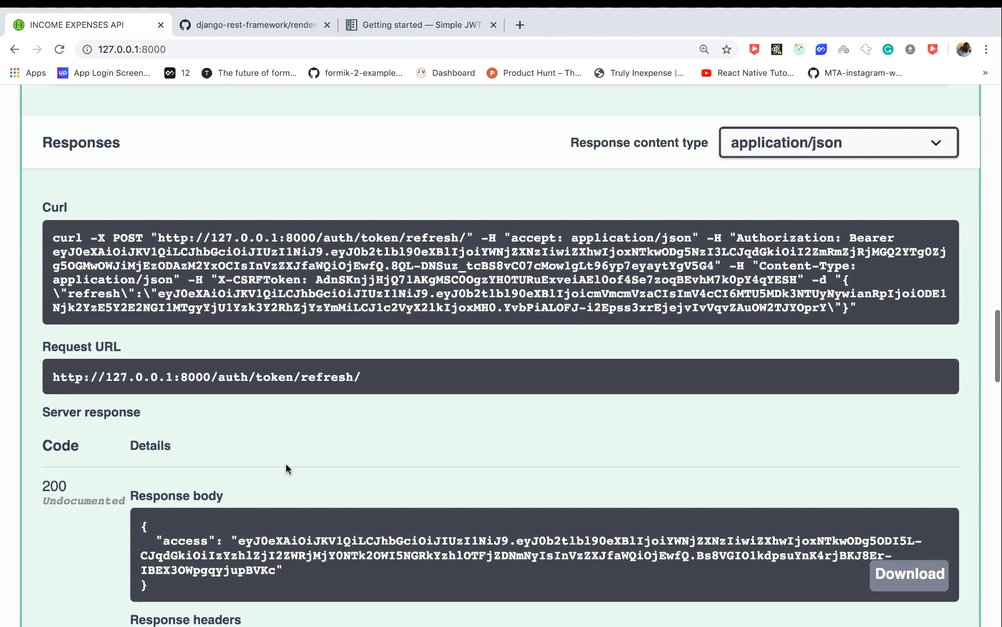
{"action": "scroll", "scroll_direction": "down", "scroll_amount": 3}
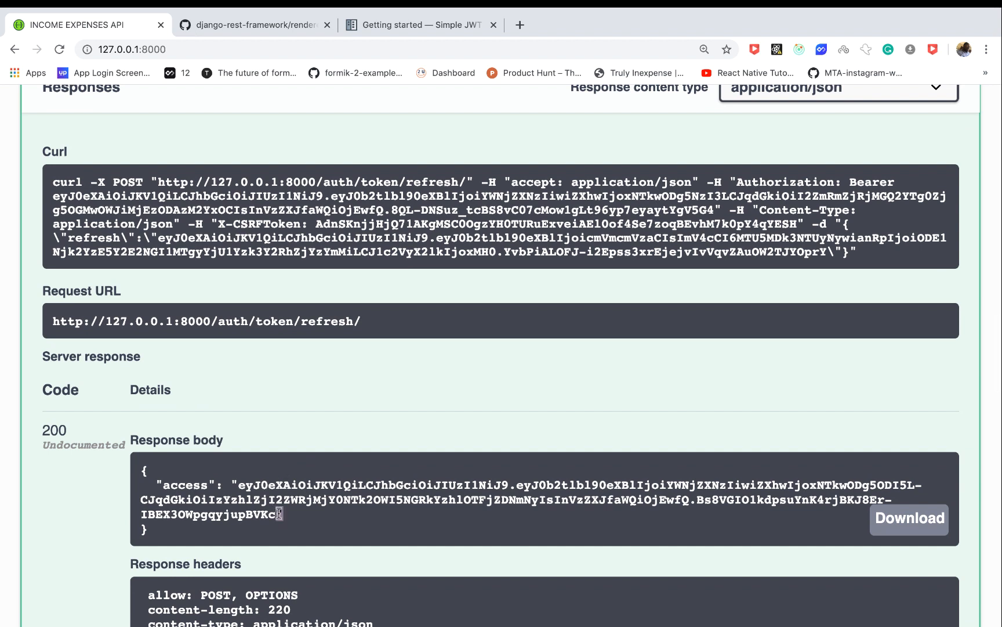
{"action": "left_click_drag", "start_coordinate": [241, 485], "coordinate": [279, 514]}
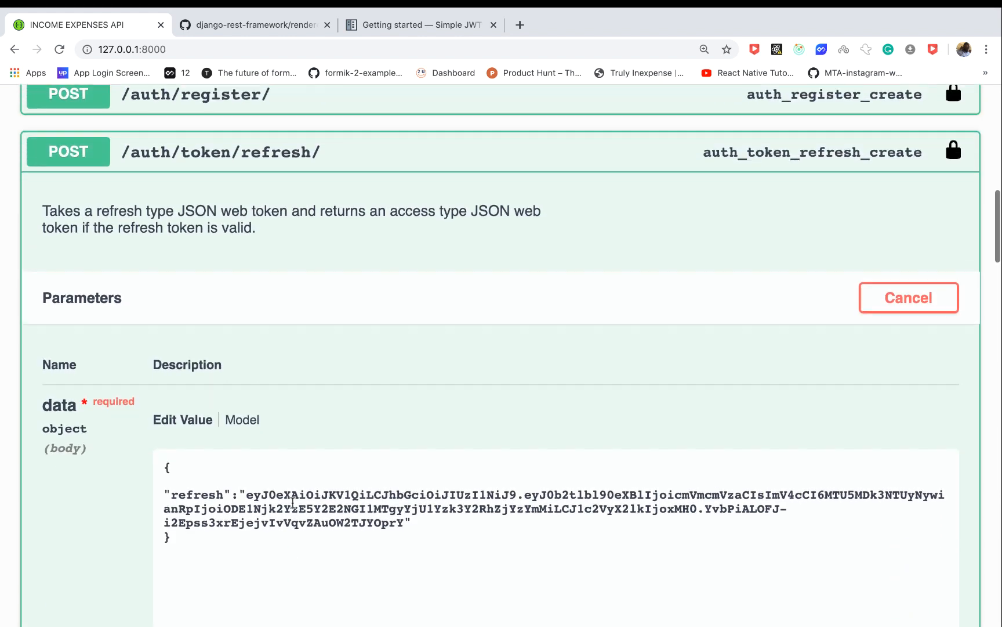
{"action": "left_click", "coordinate": [907, 297]}
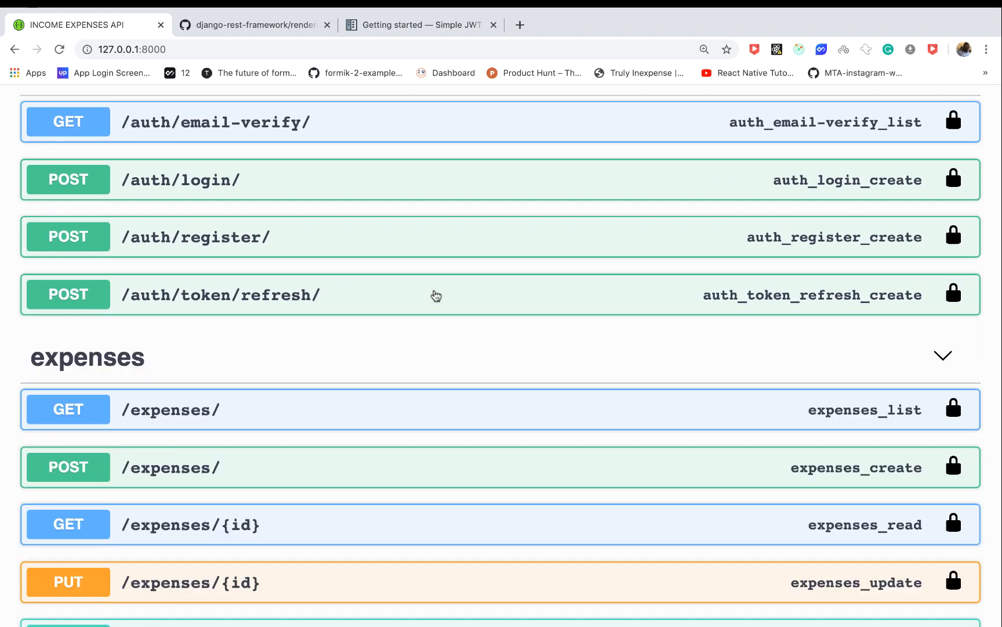
{"action": "scroll", "scroll_direction": "down", "scroll_amount": 3}
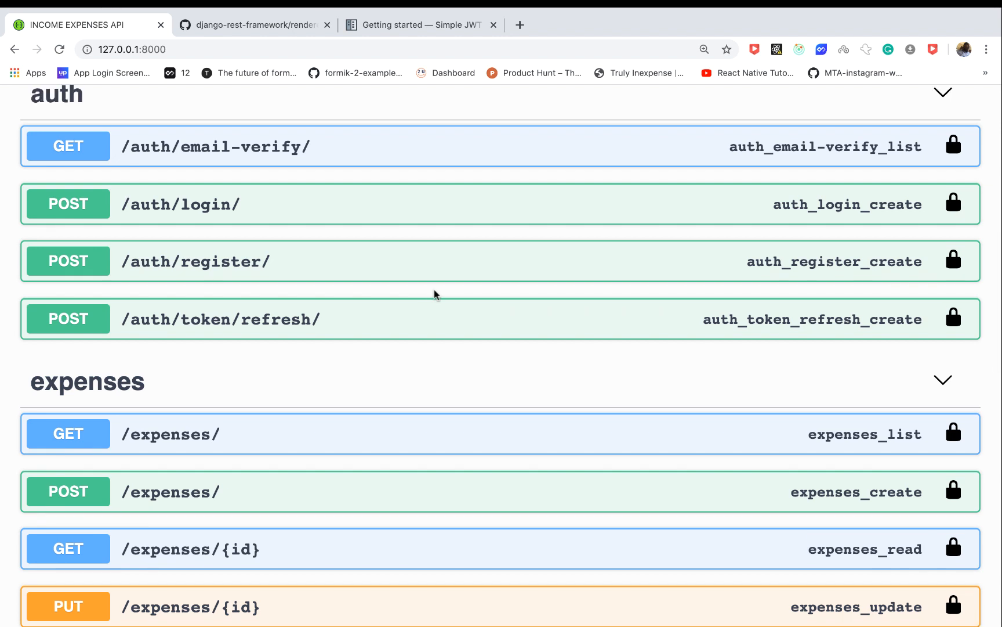